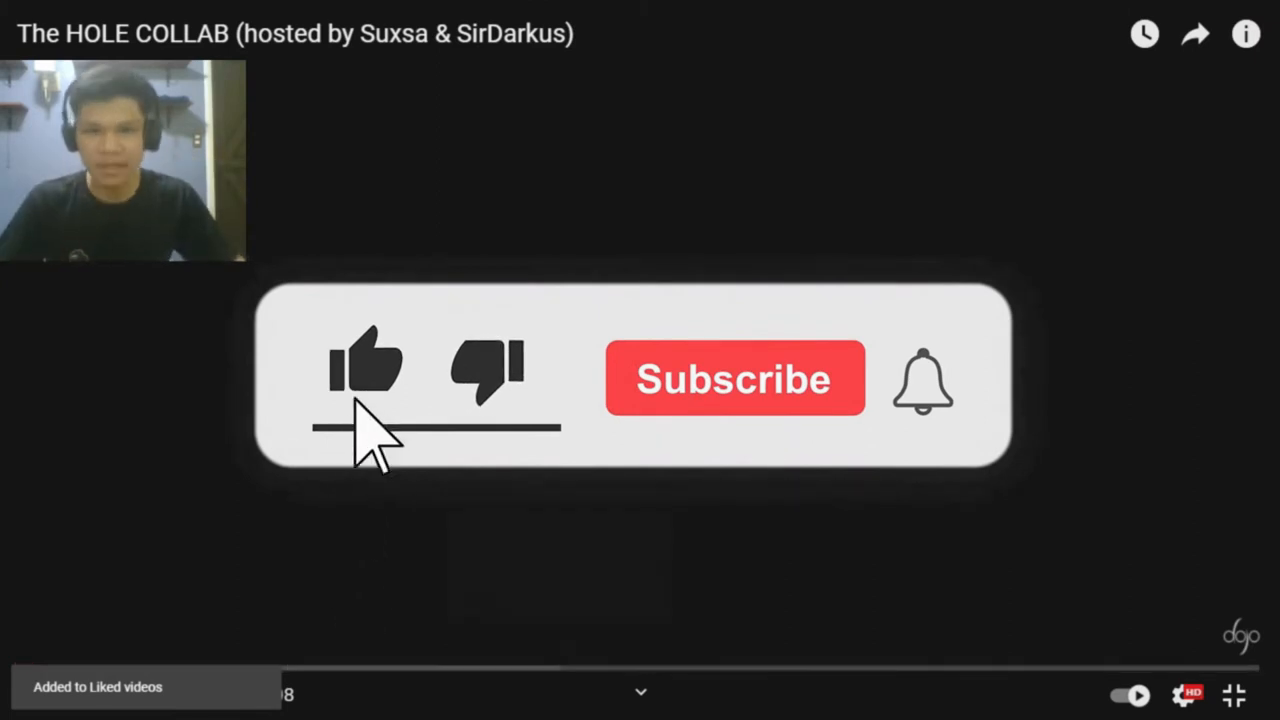
{"action": "left_click", "coordinate": [734, 378]}
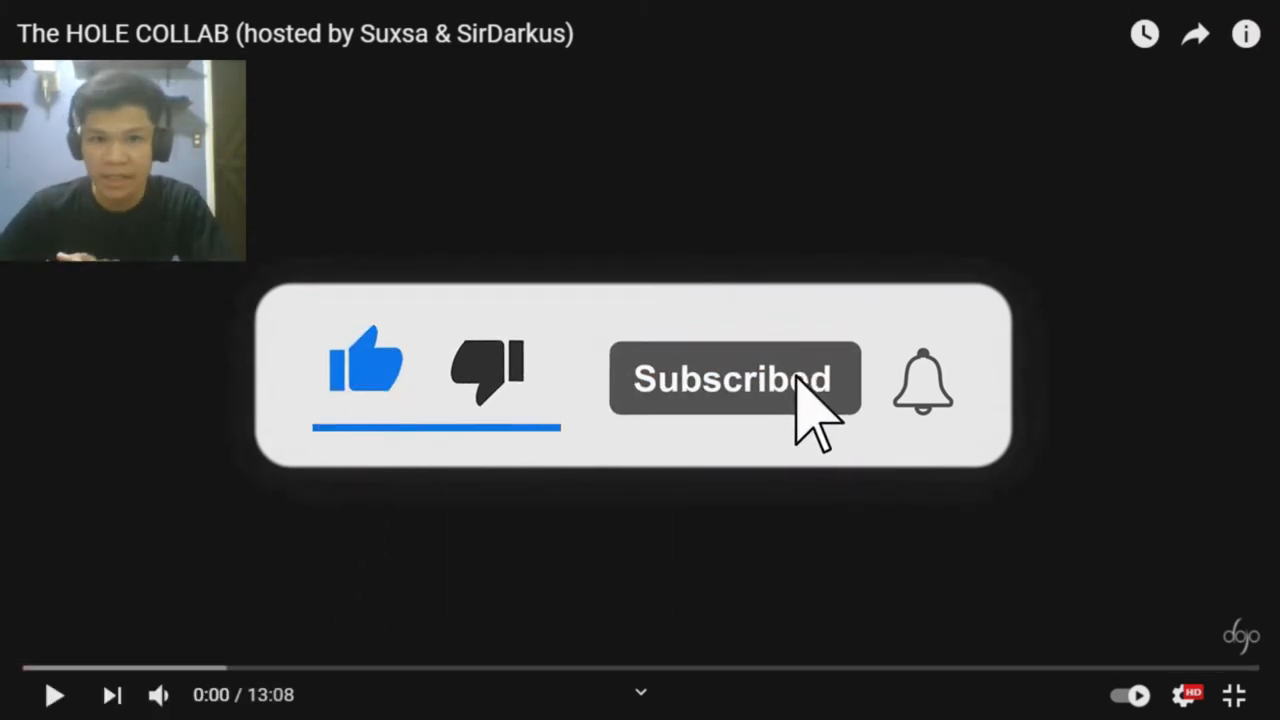
{"action": "left_click", "coordinate": [920, 382]}
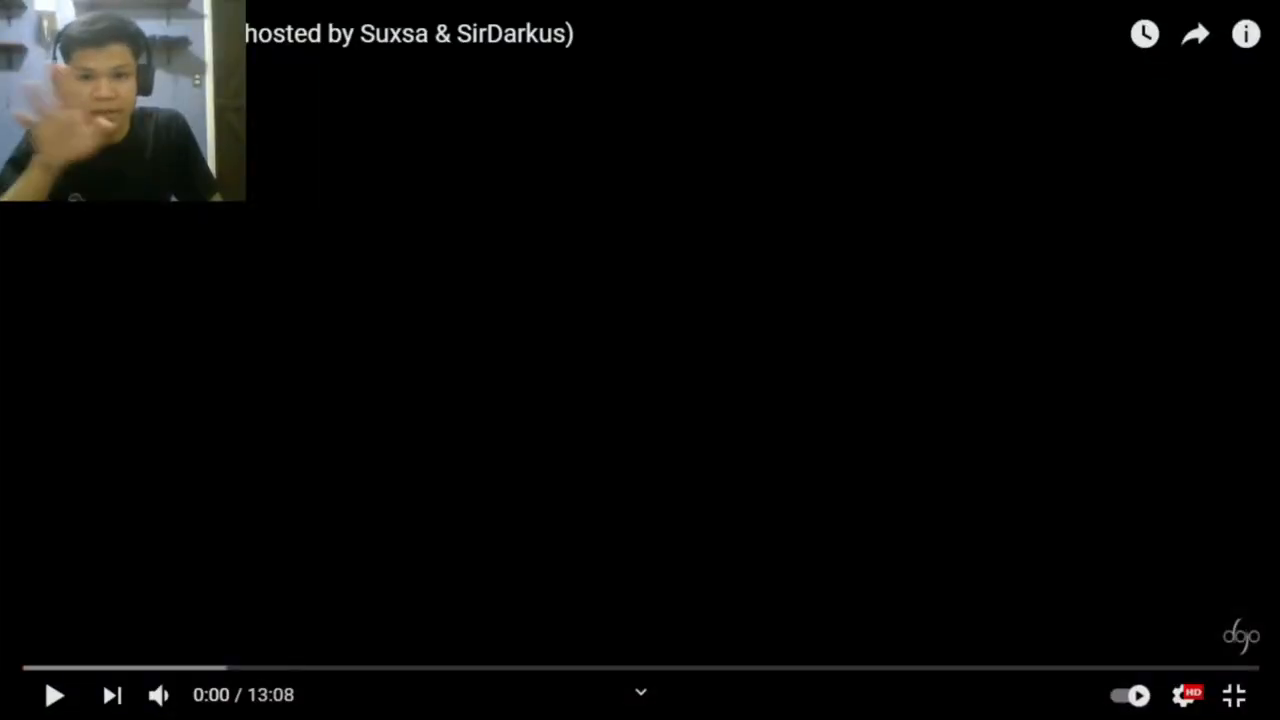
{"action": "left_click", "coordinate": [54, 694]}
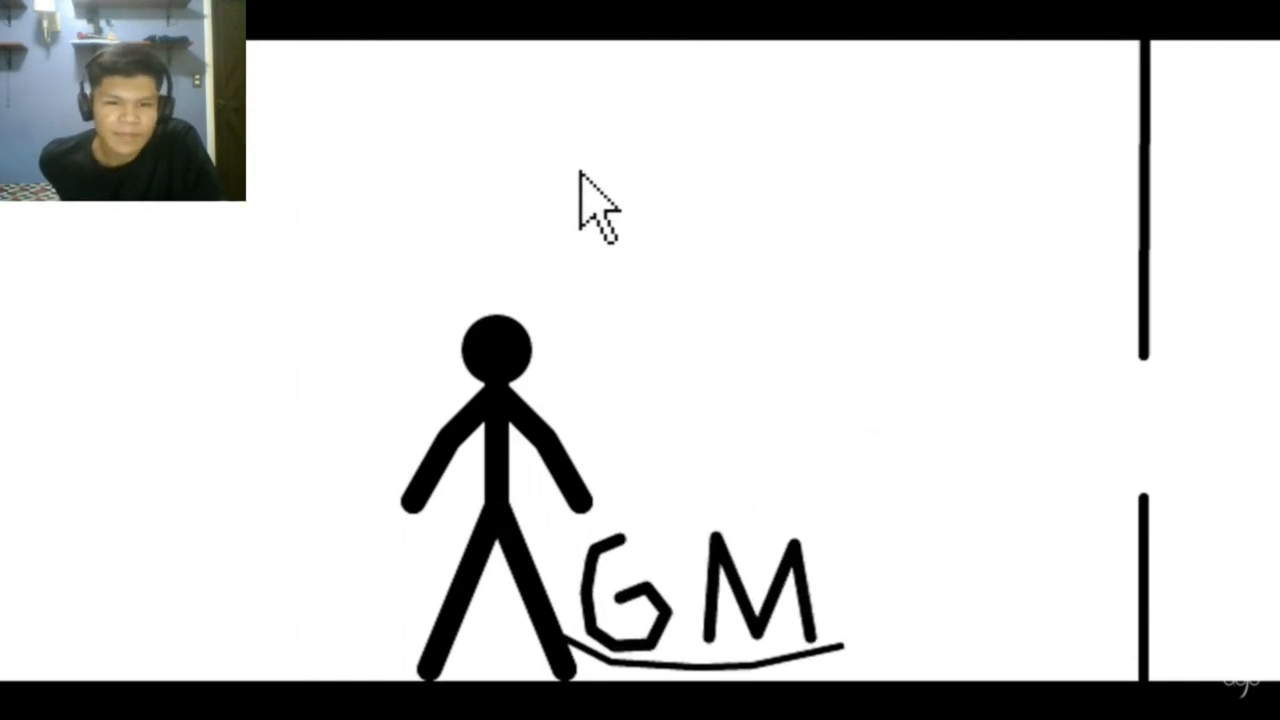
{"action": "mouse_move", "coordinate": [1140, 300]}
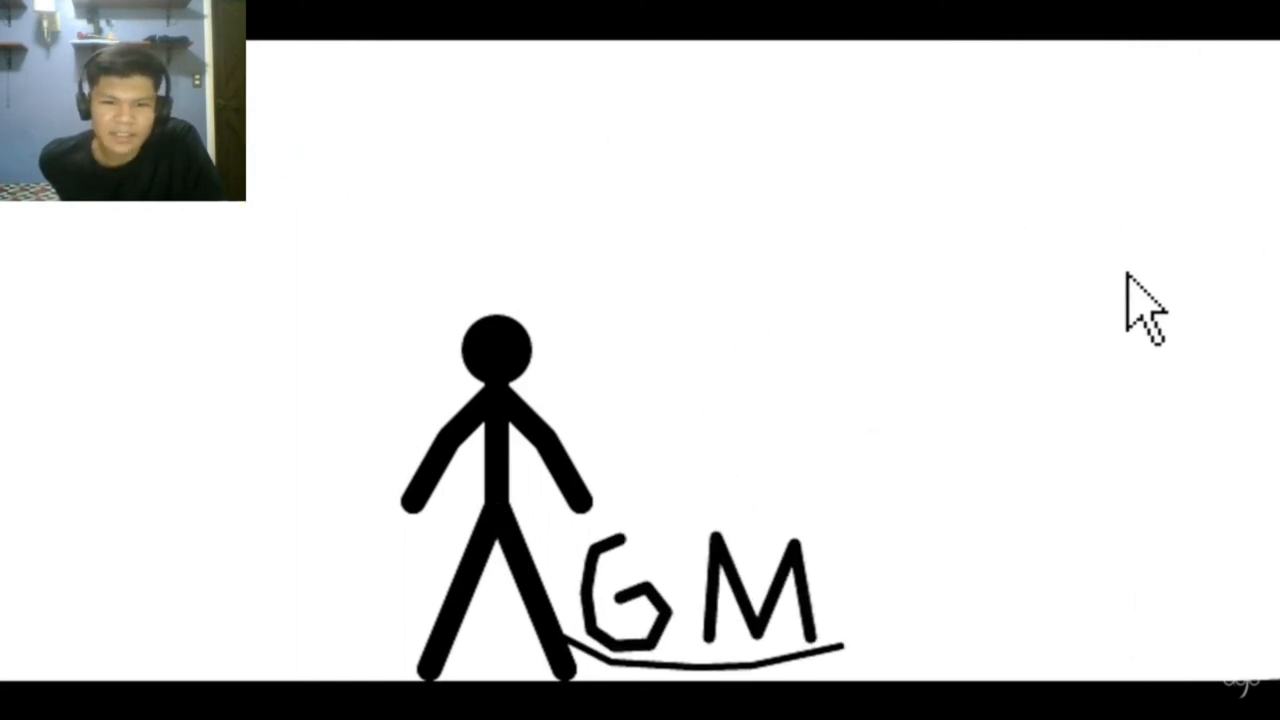